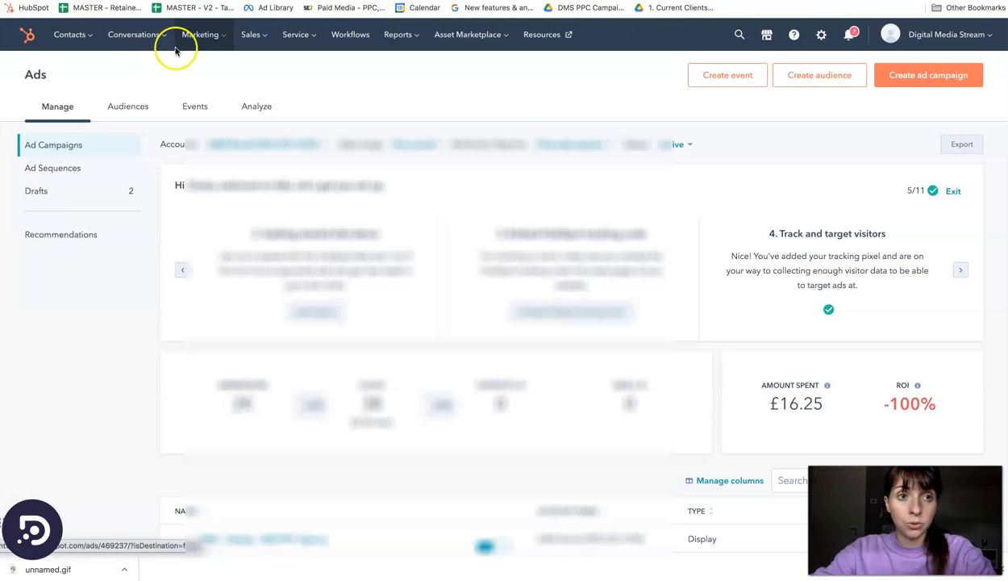
mouse_move(205, 38)
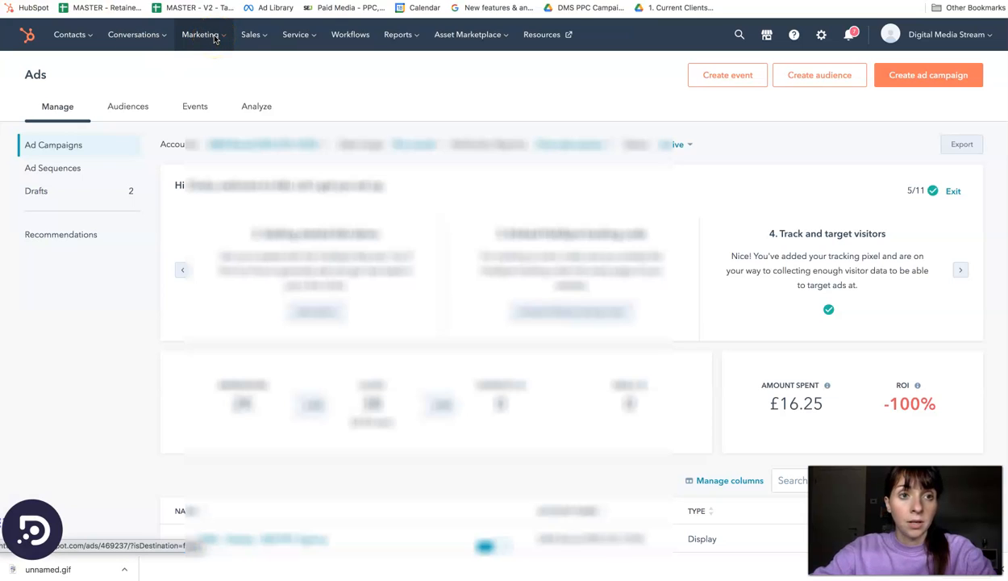
Step: Begin creating a new ads audience and bring up the audience-type choices
click(200, 34)
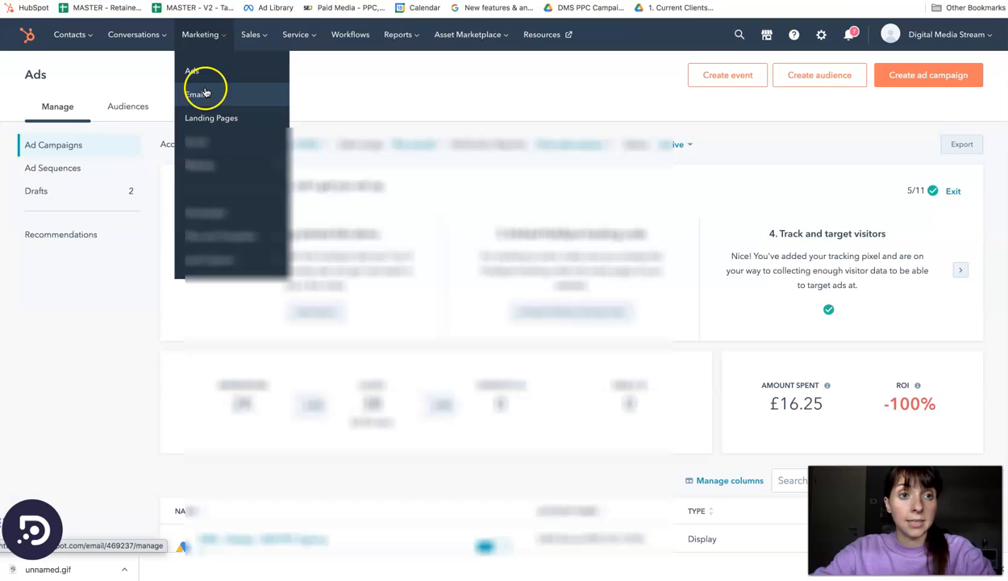
click(207, 73)
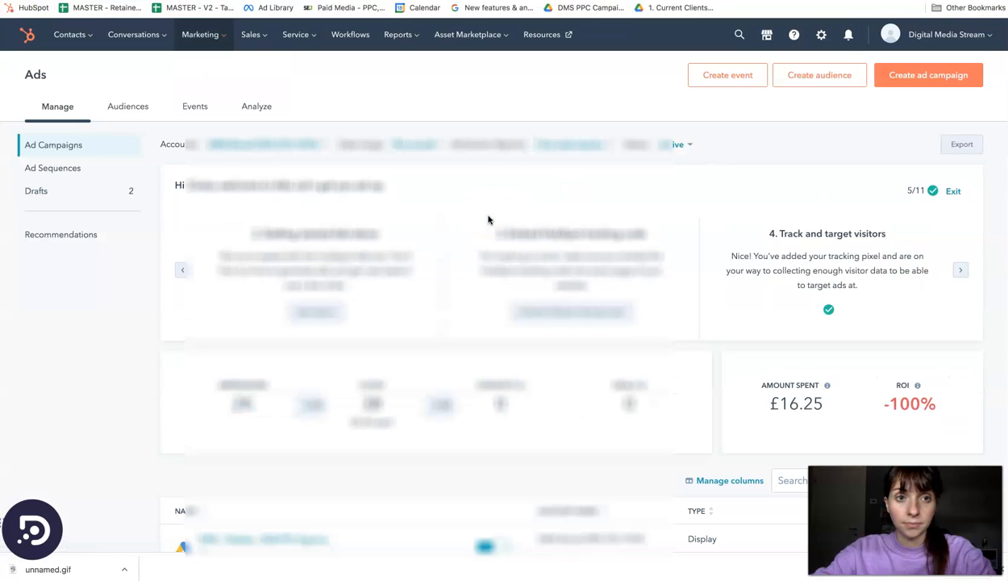
mouse_move(881, 187)
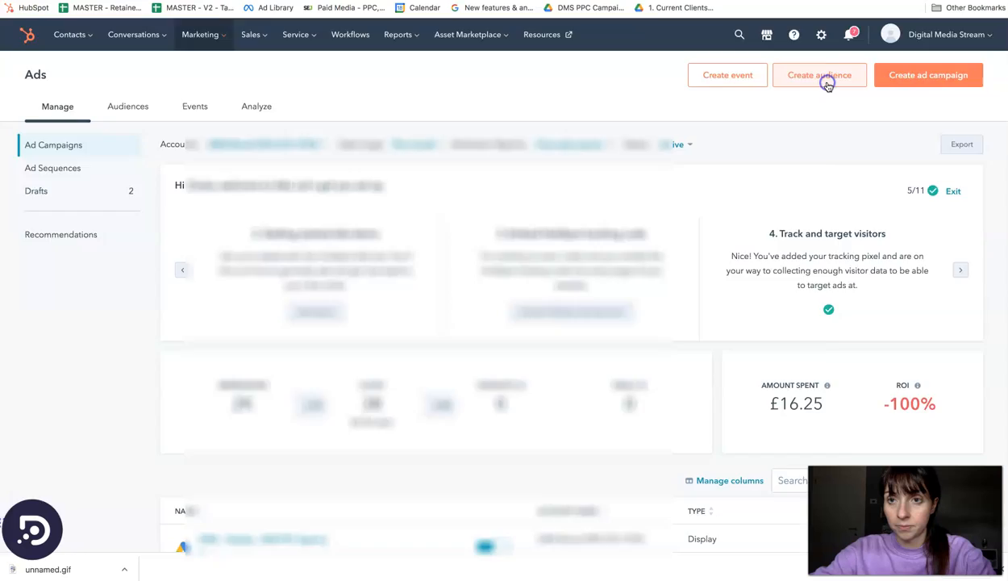
click(820, 74)
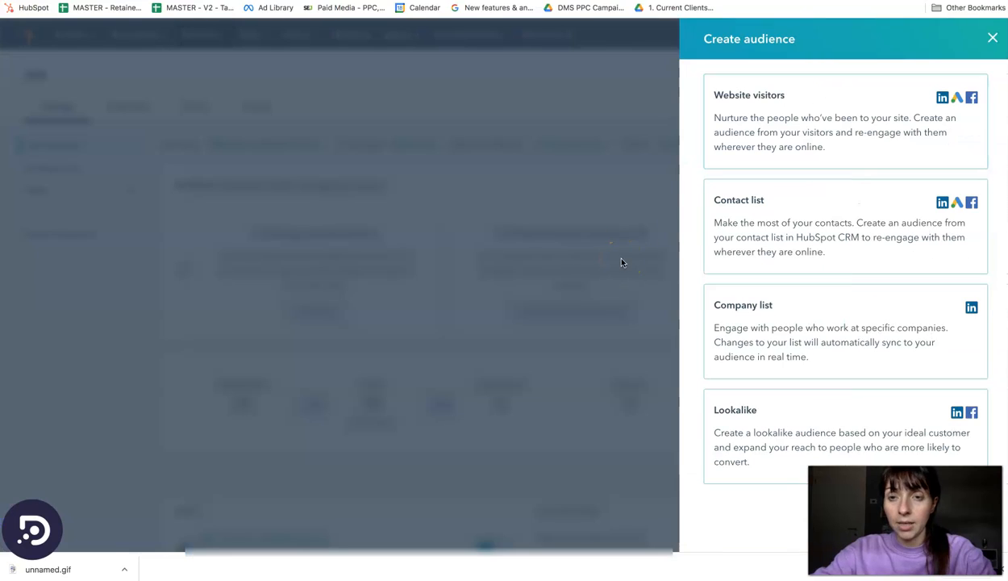
mouse_move(791, 142)
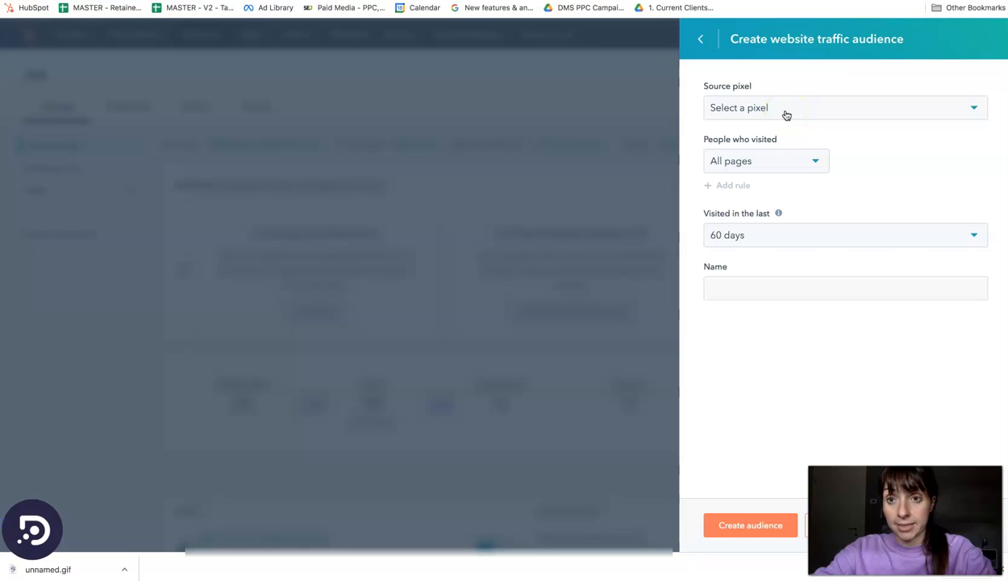
Step: Choose a source pixel and keep the audience covering visitors of all pages
click(844, 106)
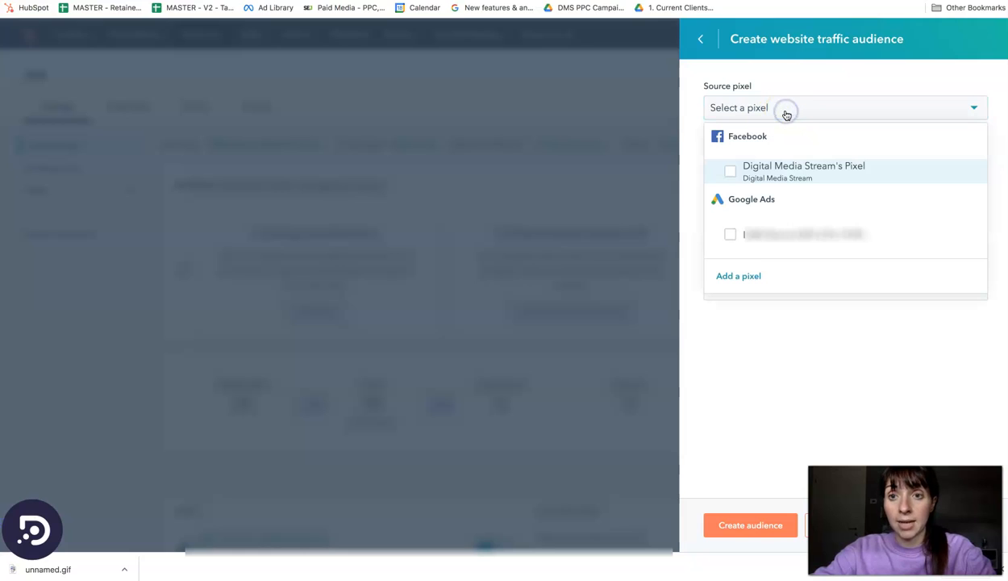
mouse_move(730, 235)
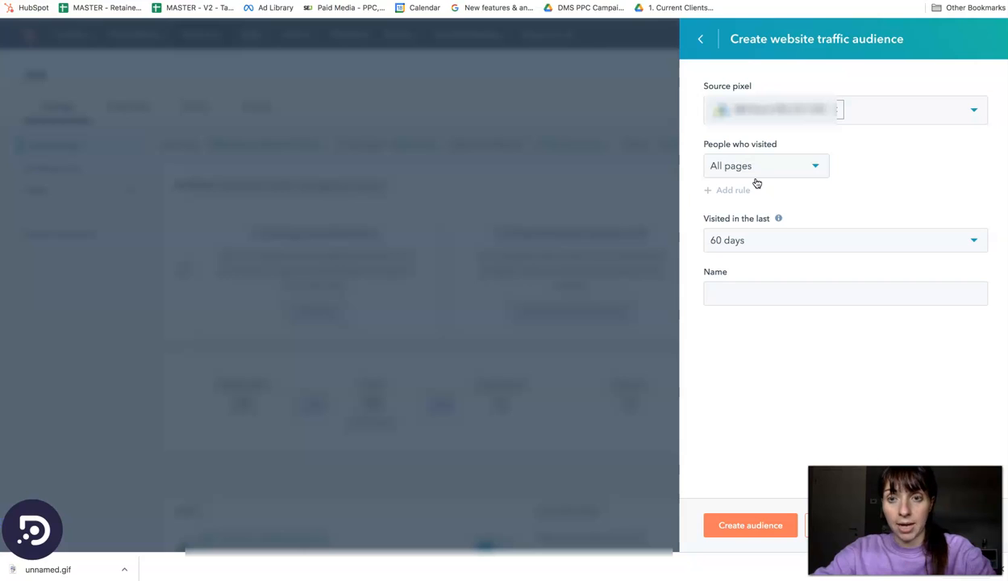
click(764, 165)
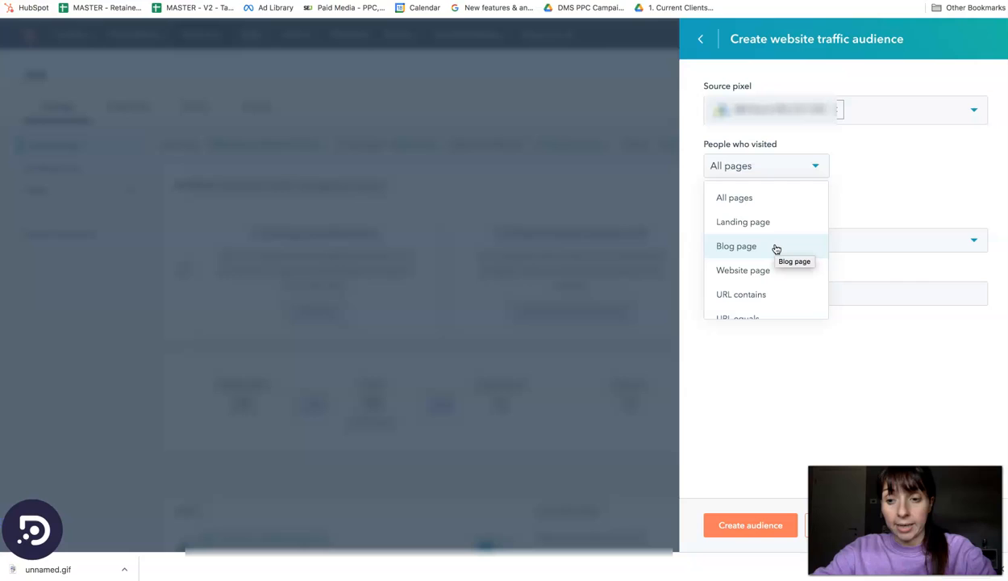
click(734, 197)
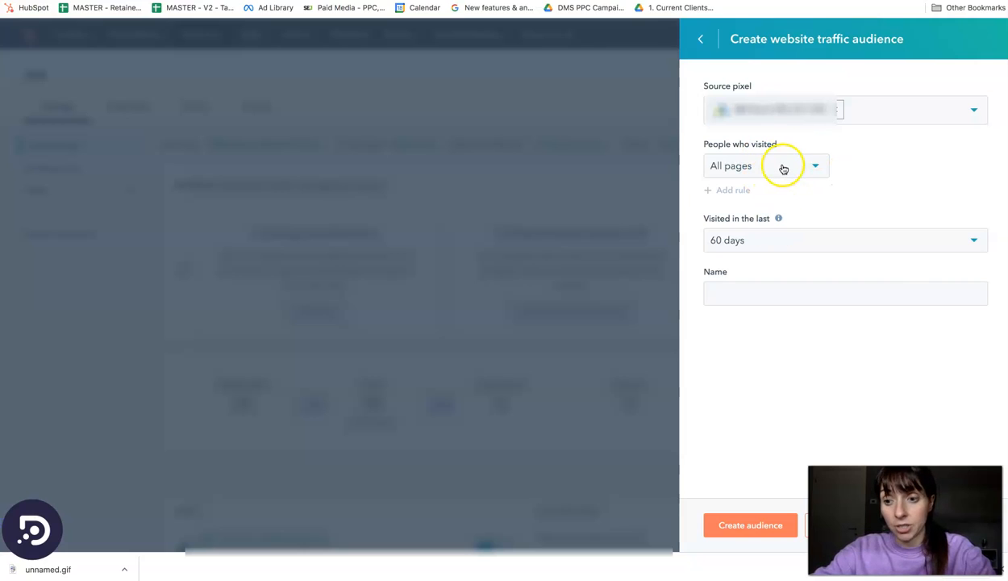
click(975, 238)
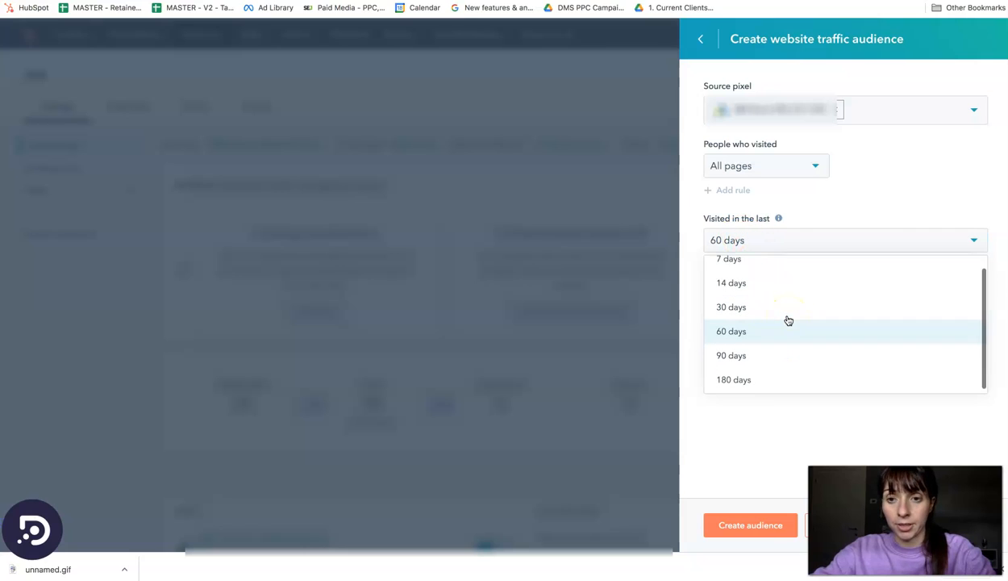
Step: Keep the 60-day window, accept the name 'Website Visitors (Last 60 days)' and create the audience
click(732, 331)
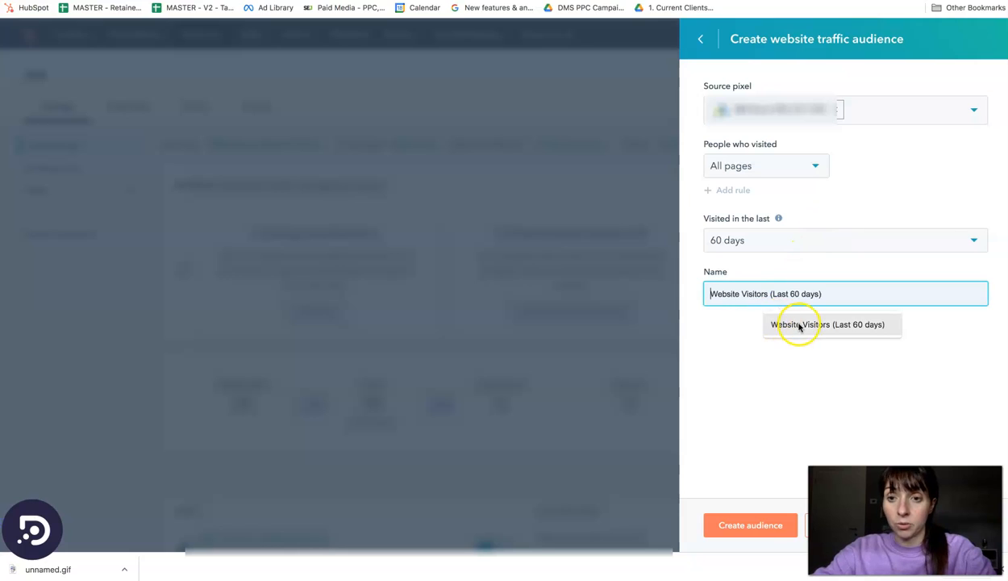
click(827, 325)
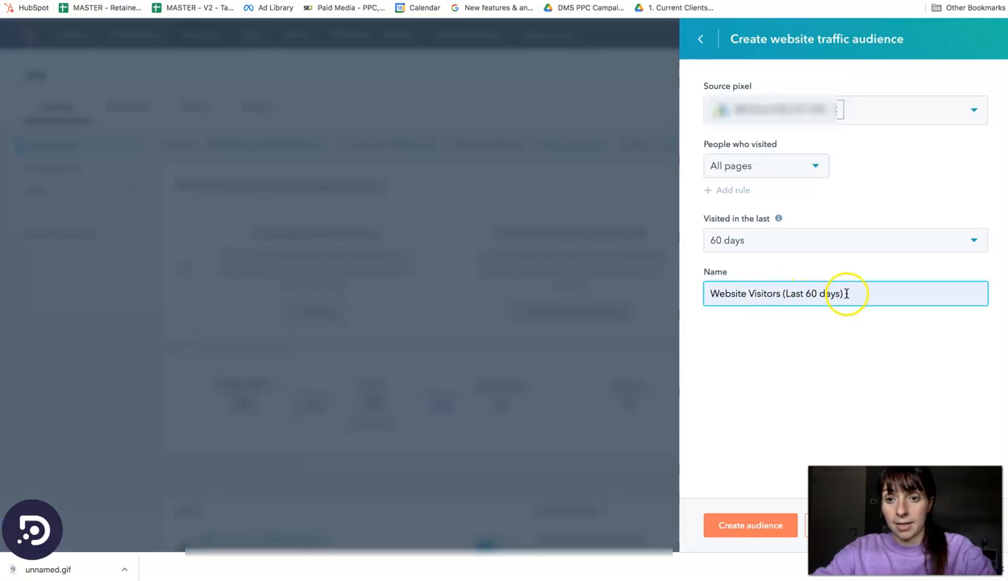
mouse_move(719, 364)
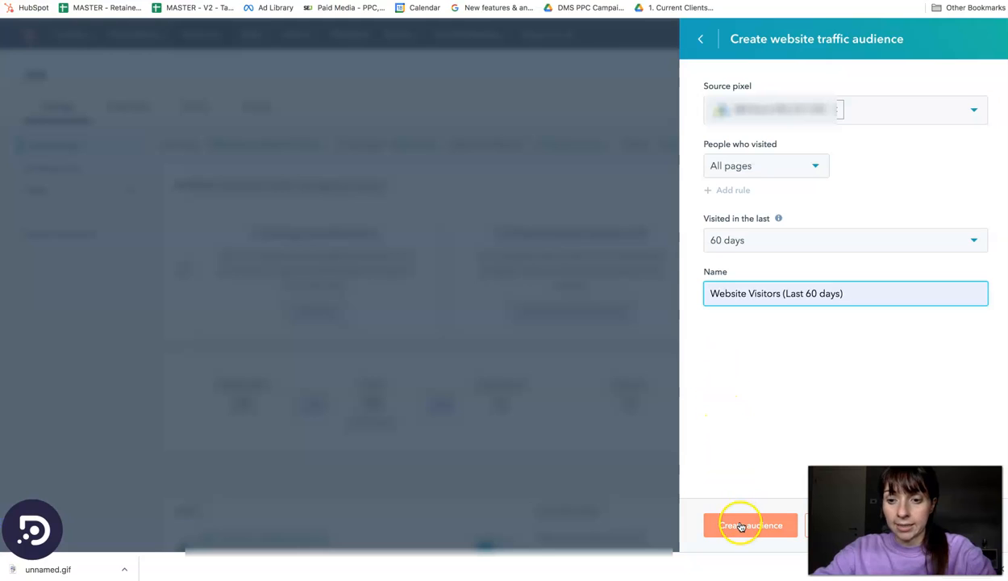
click(750, 526)
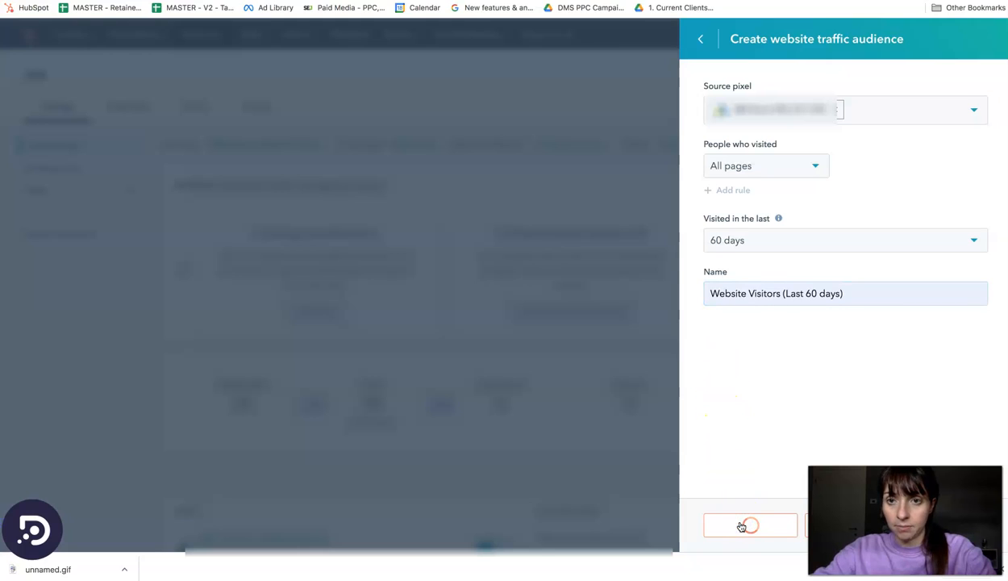
click(749, 526)
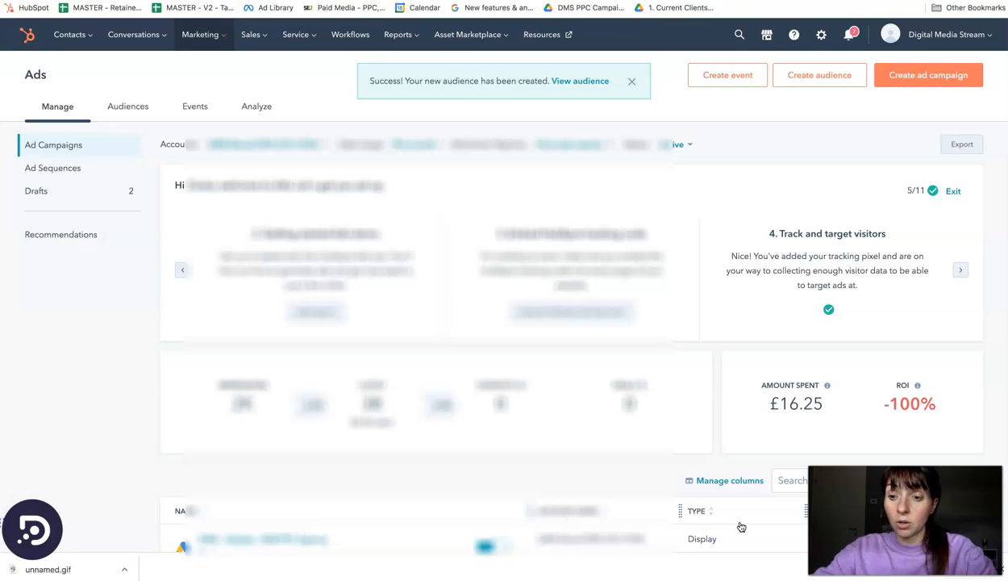
Step: Dismiss the created notice and start a new contact-list audience
click(633, 81)
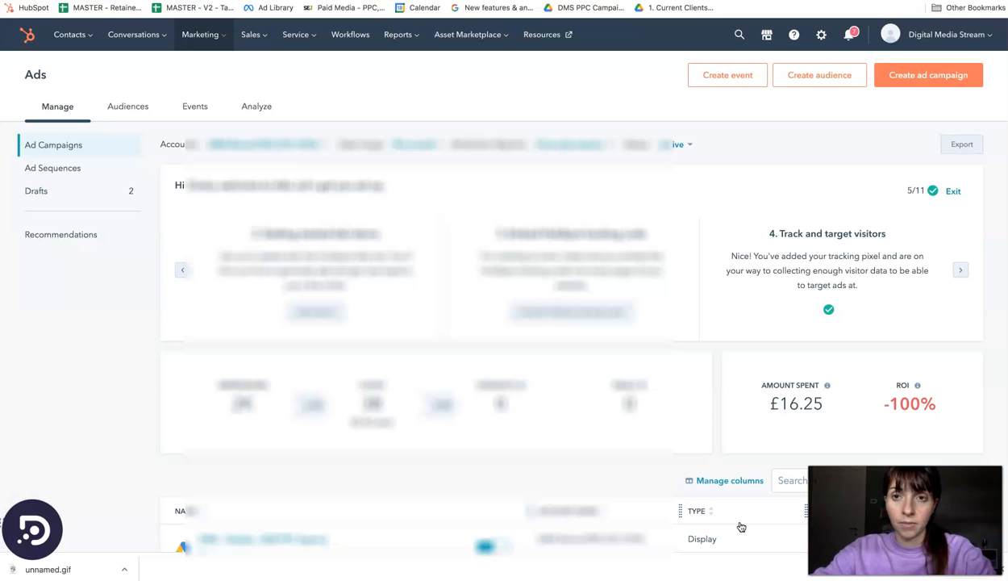
mouse_move(820, 76)
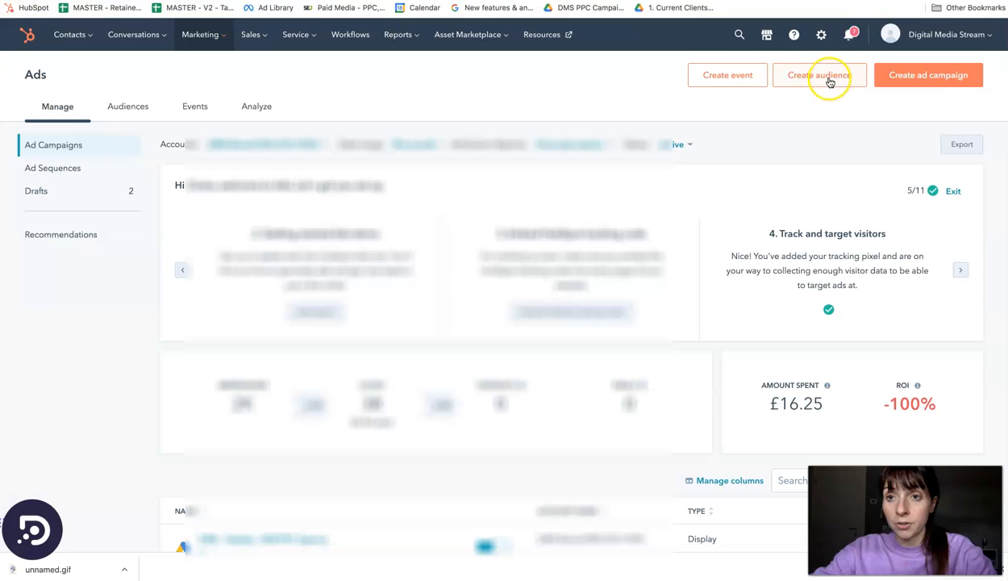
mouse_move(820, 77)
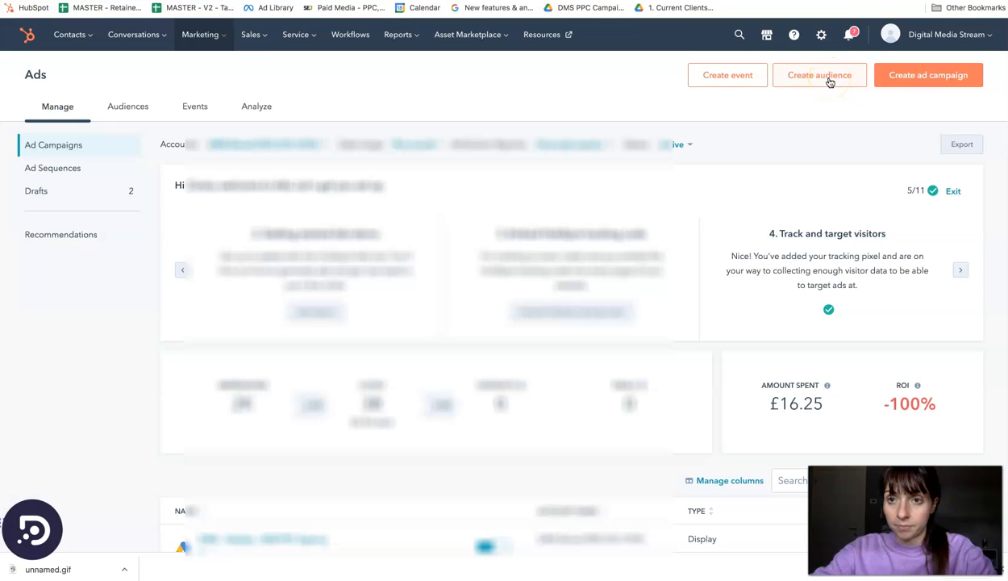
click(820, 76)
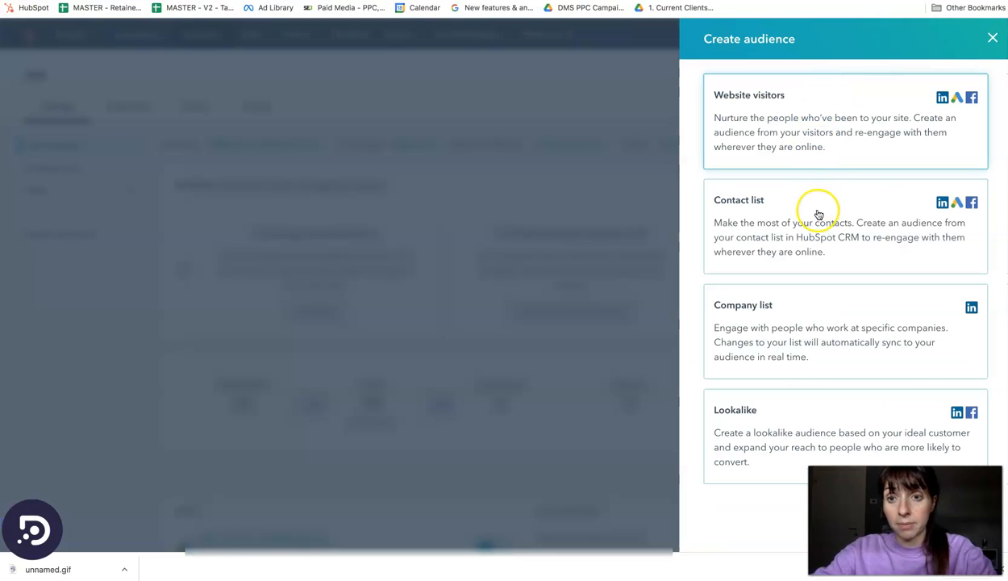
mouse_move(820, 213)
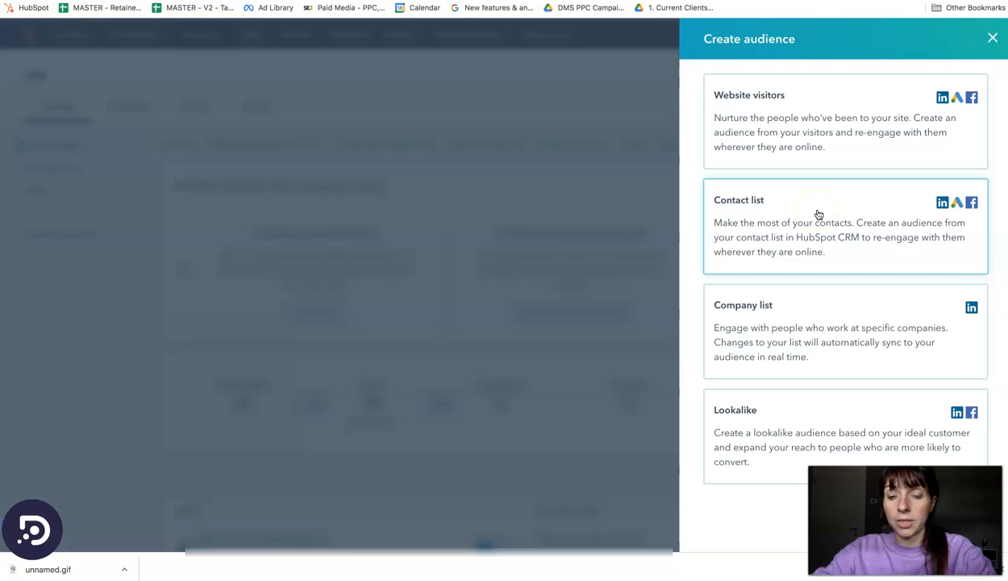
click(845, 226)
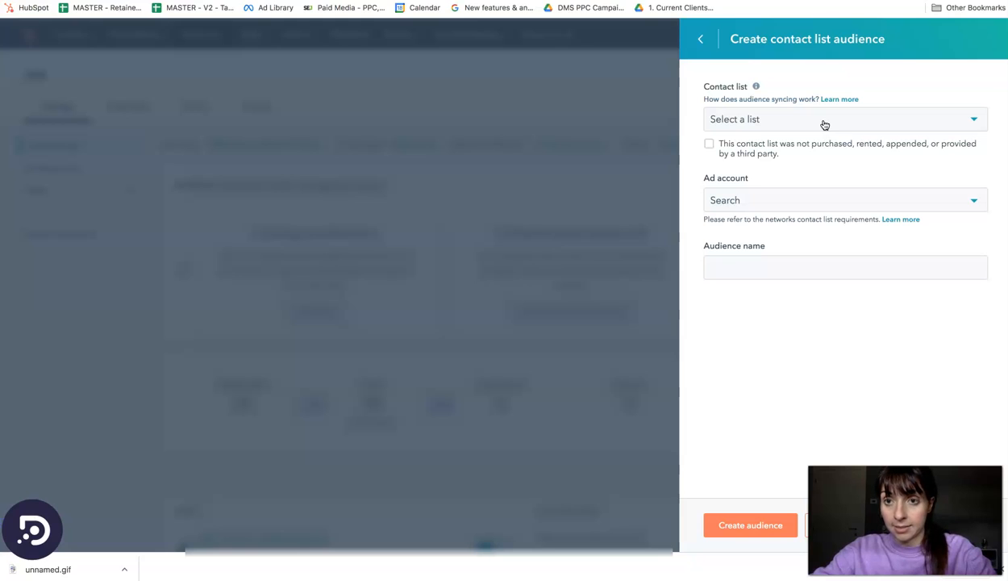
Step: Choose an ad account for the contact-list audience and name it 'Customers'
click(846, 119)
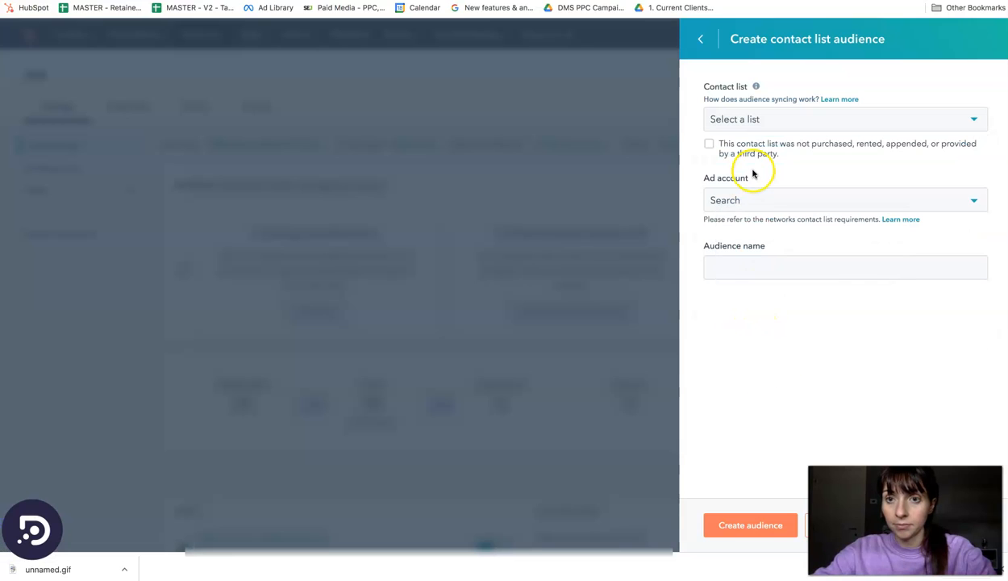
click(839, 200)
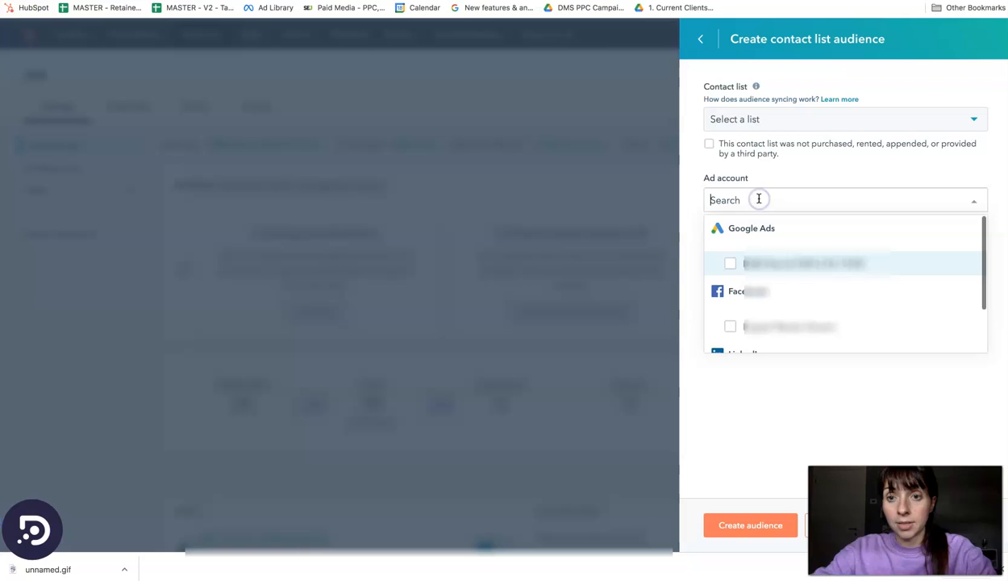
click(729, 263)
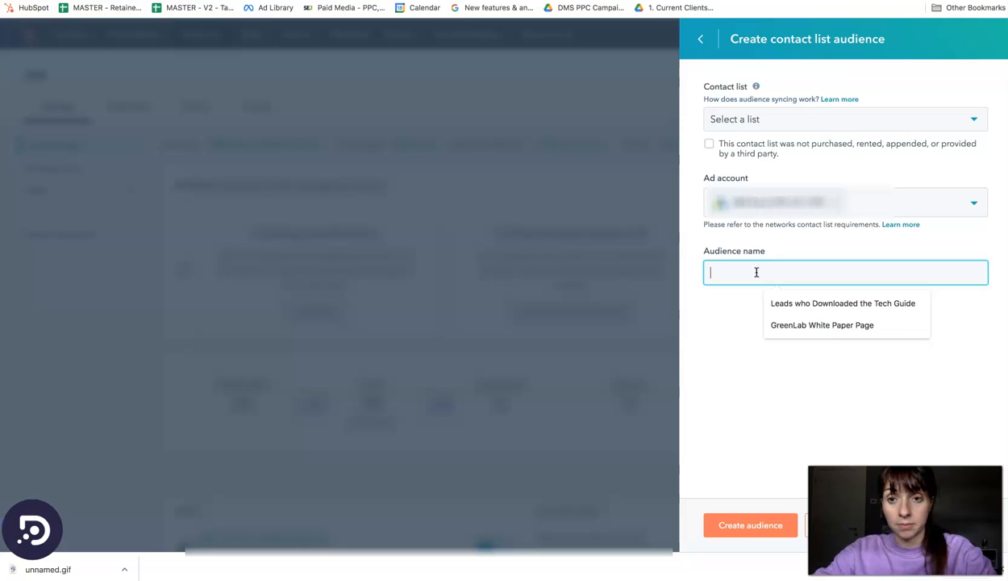
text(Custo)
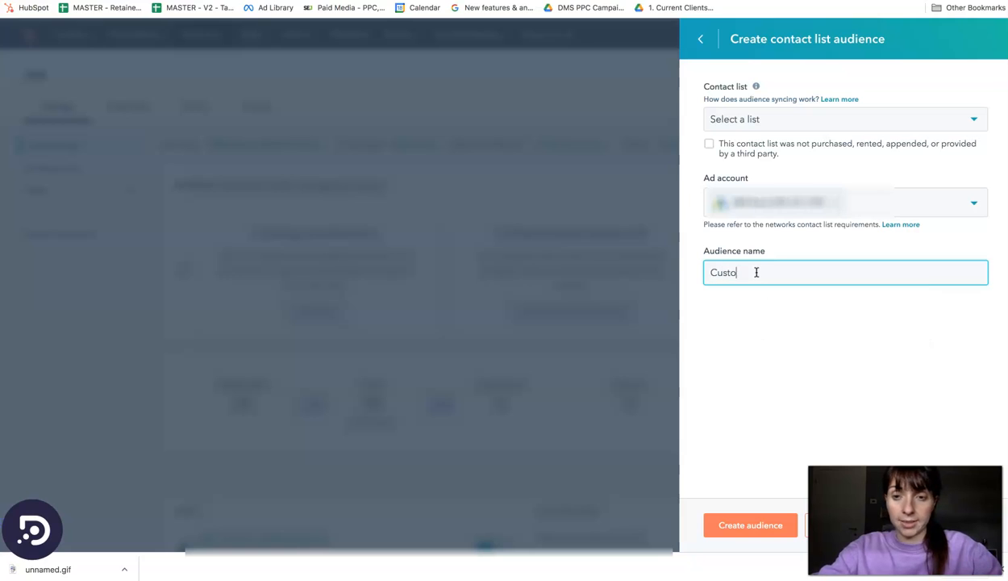
text(mers)
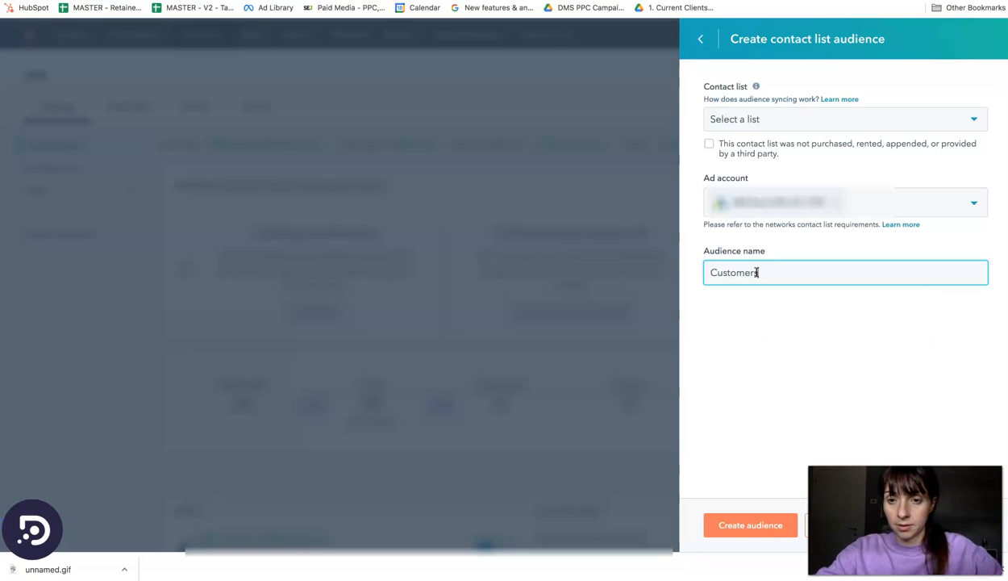